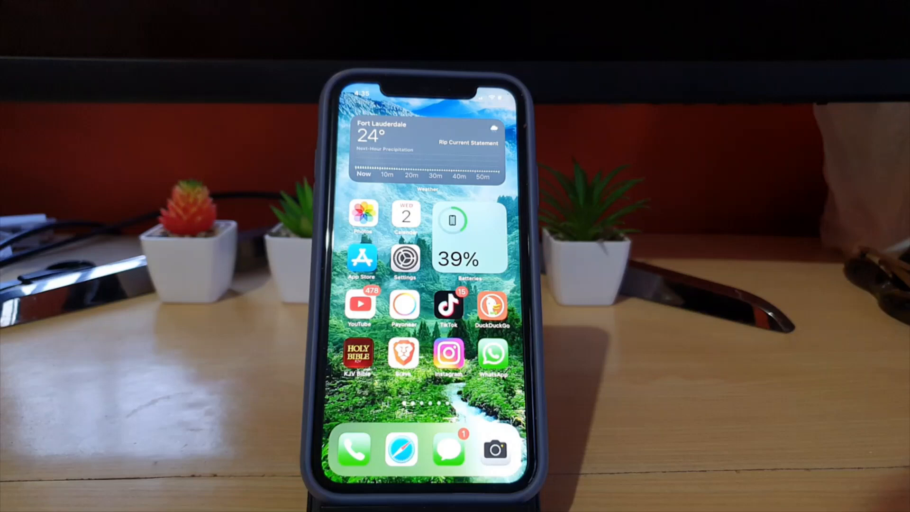
Step: Swipe left twice across the Home Screen pages to find the Chrome icon
scroll(left, 3)
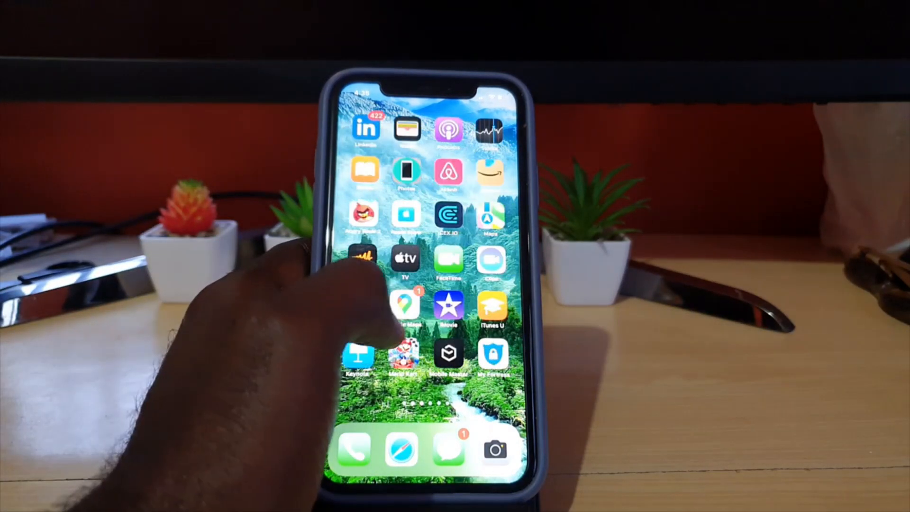
scroll(left, 3)
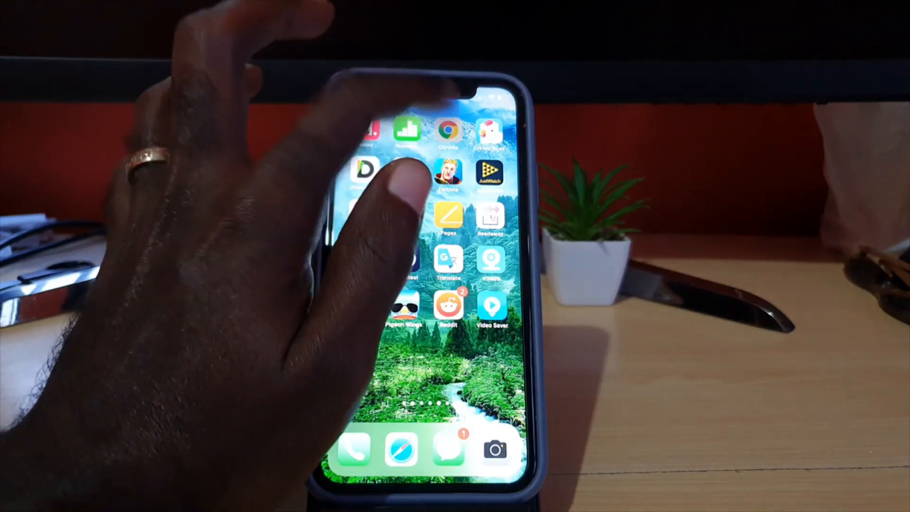
Step: Launch Chrome, showing the dark-themed Google results for 'google'
click(447, 129)
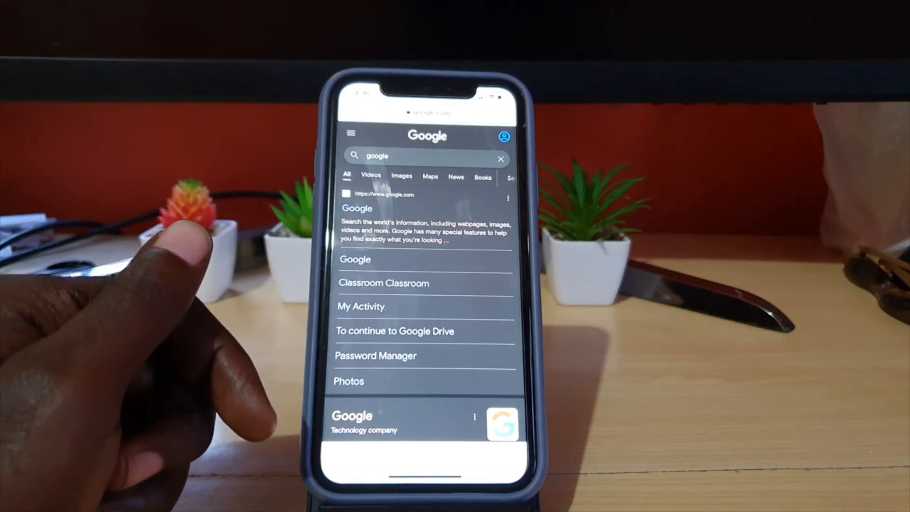
Step: Turn off 'Dark theme' in Google's side menu to restore the light theme
click(350, 134)
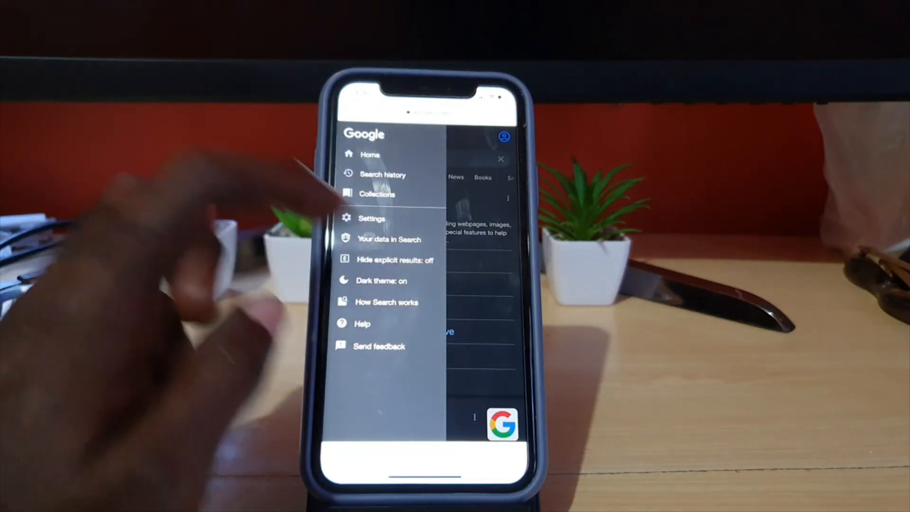
click(499, 159)
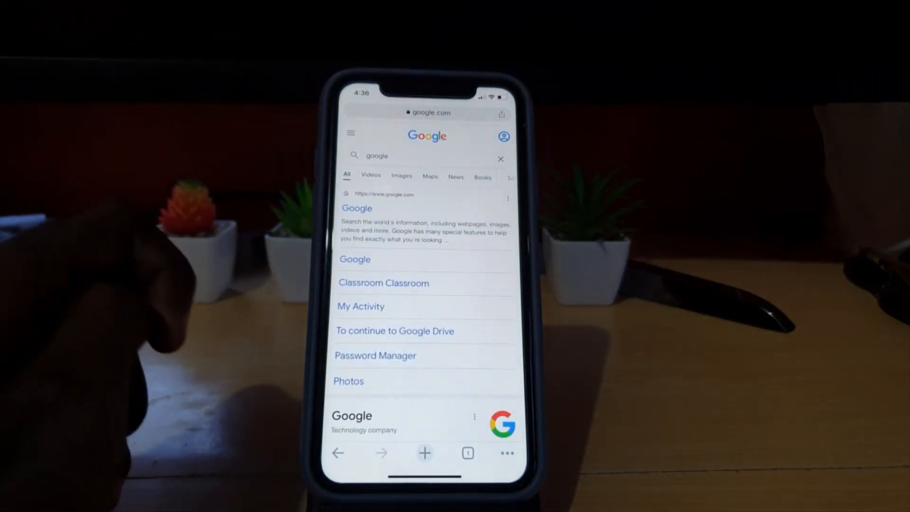